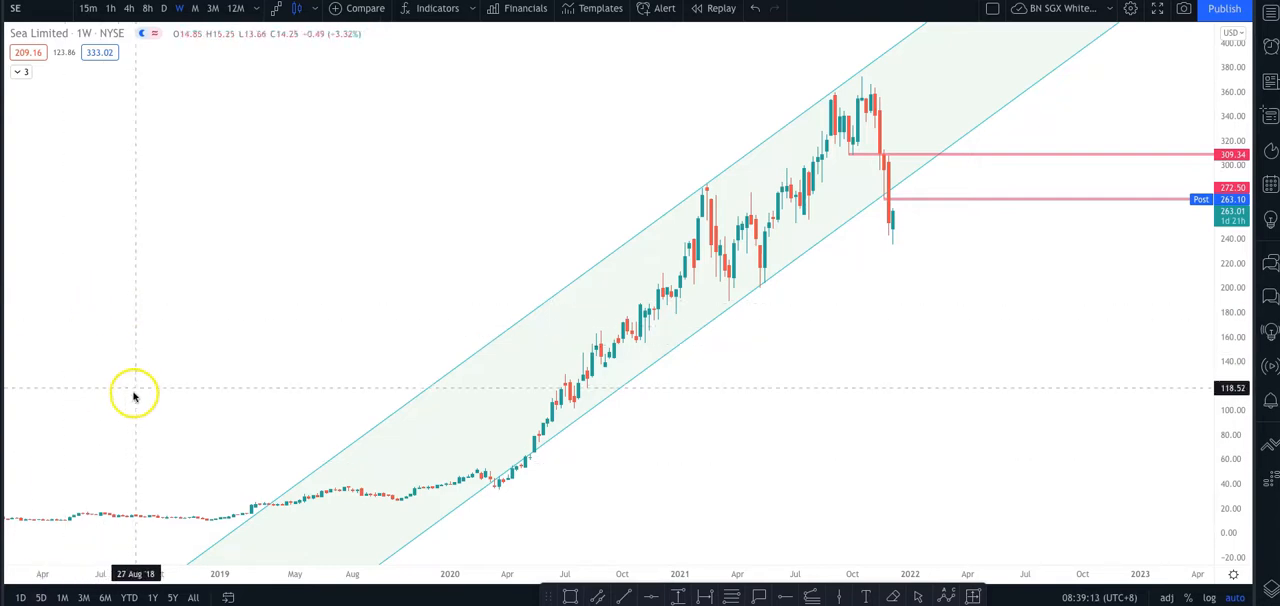
mouse_move(698, 290)
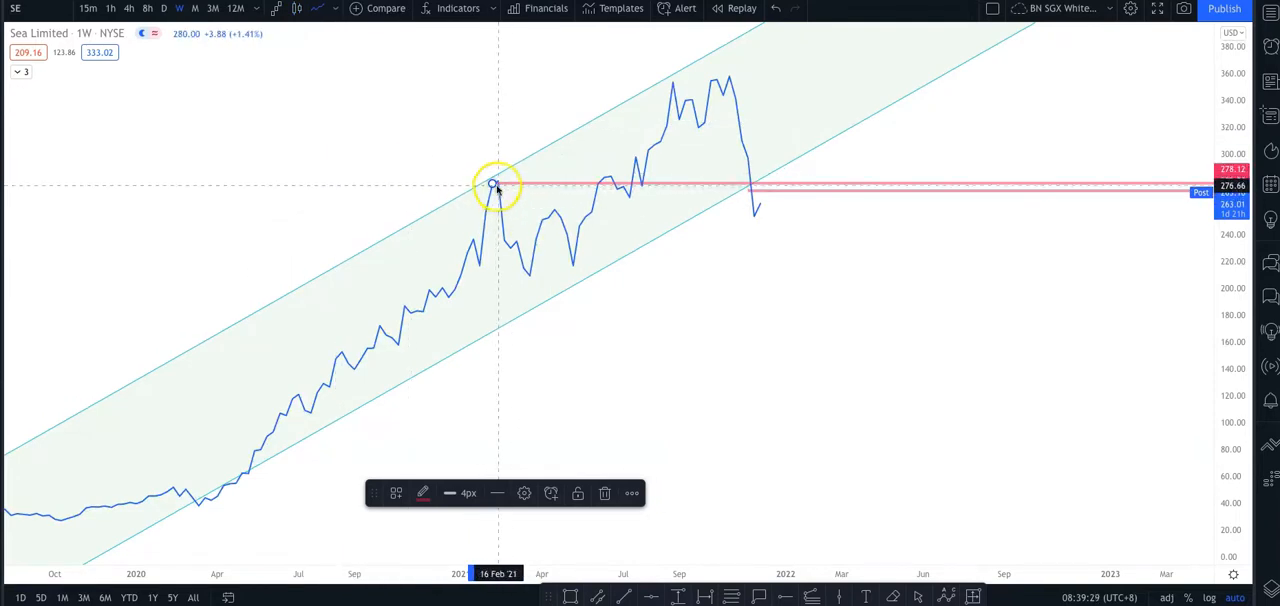
Switch the weekly SE chart style back to Candles, keeping the February 2021 resistance line.
click(424, 492)
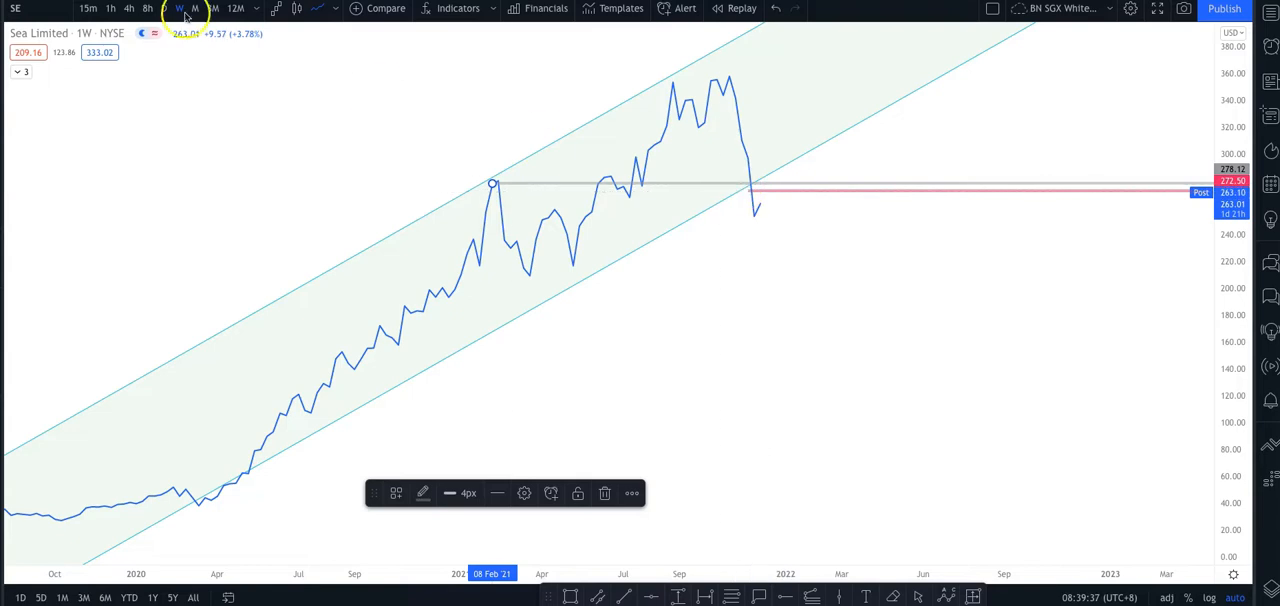
click(178, 8)
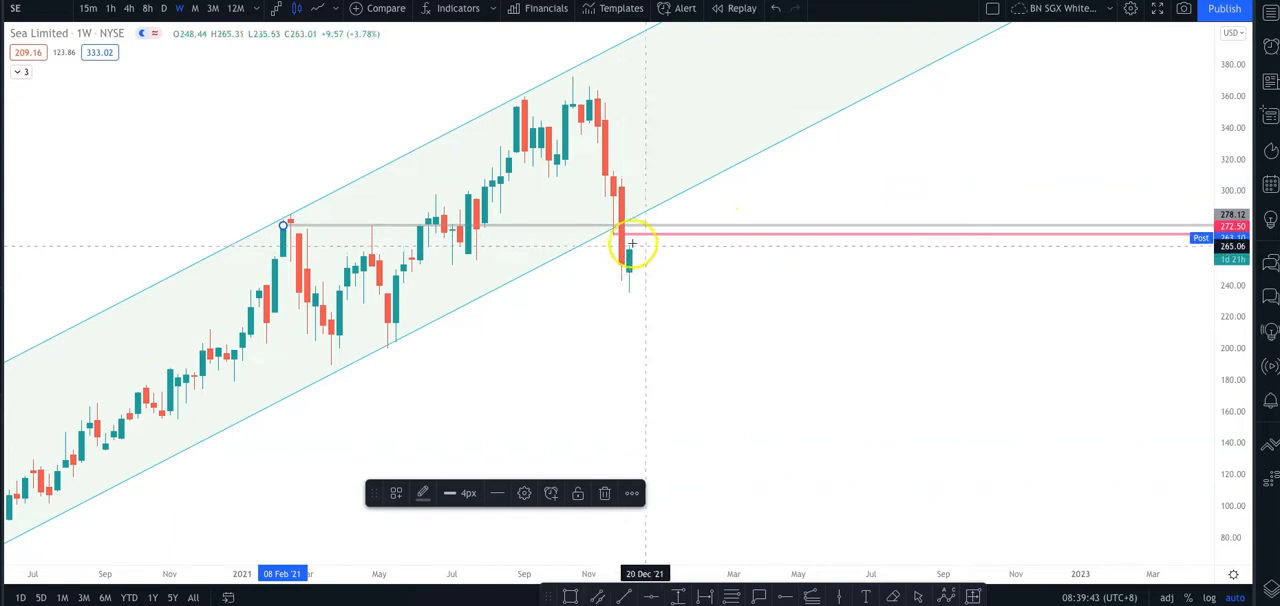
mouse_move(664, 252)
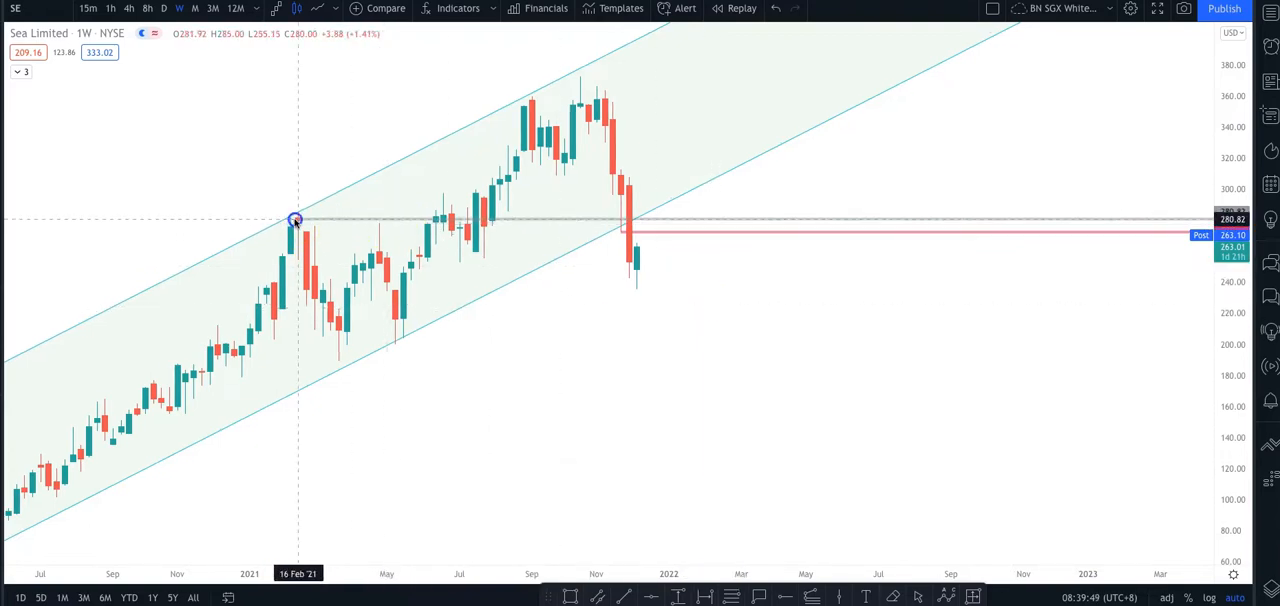
click(296, 218)
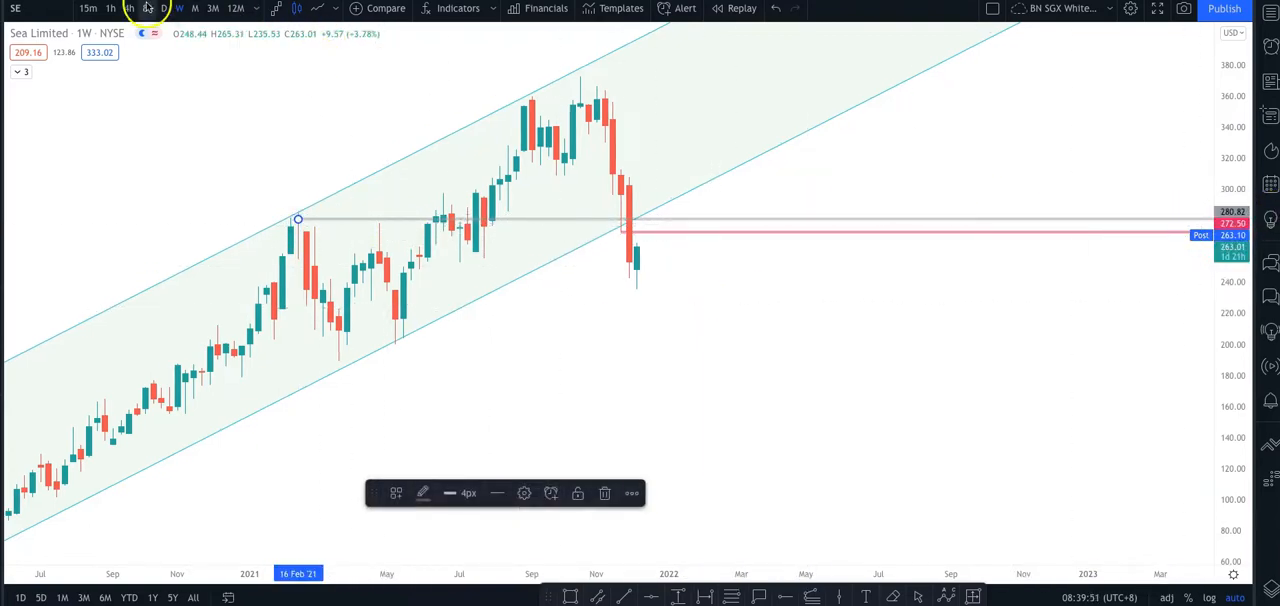
Change the SE chart interval to 1D.
click(164, 8)
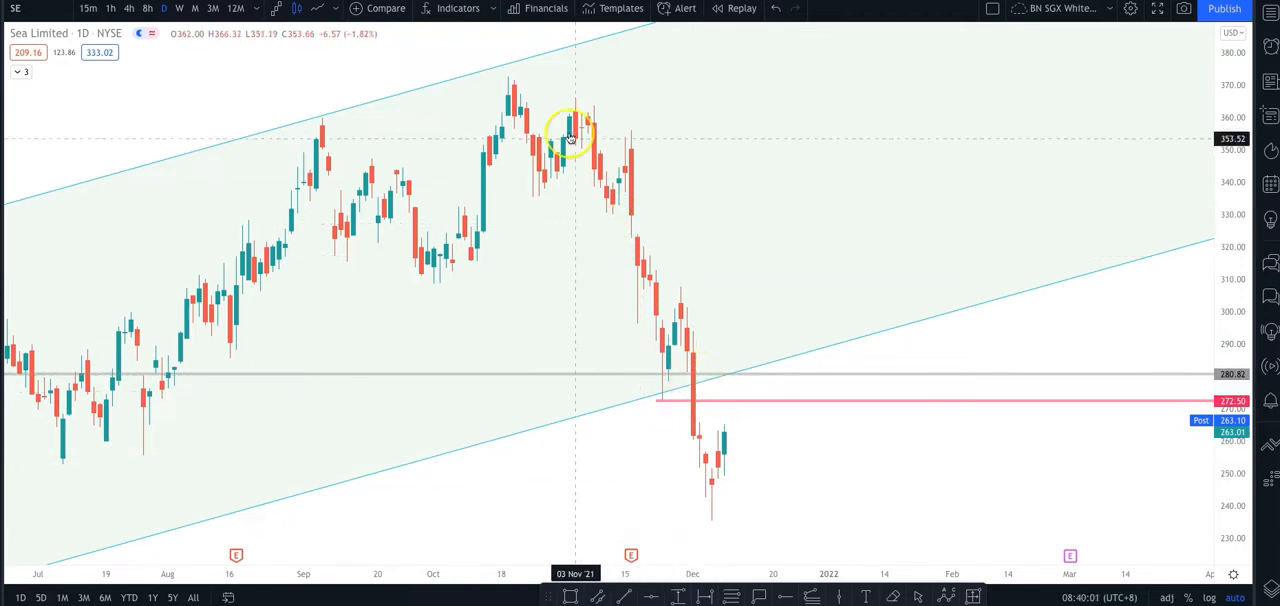
mouse_move(648, 132)
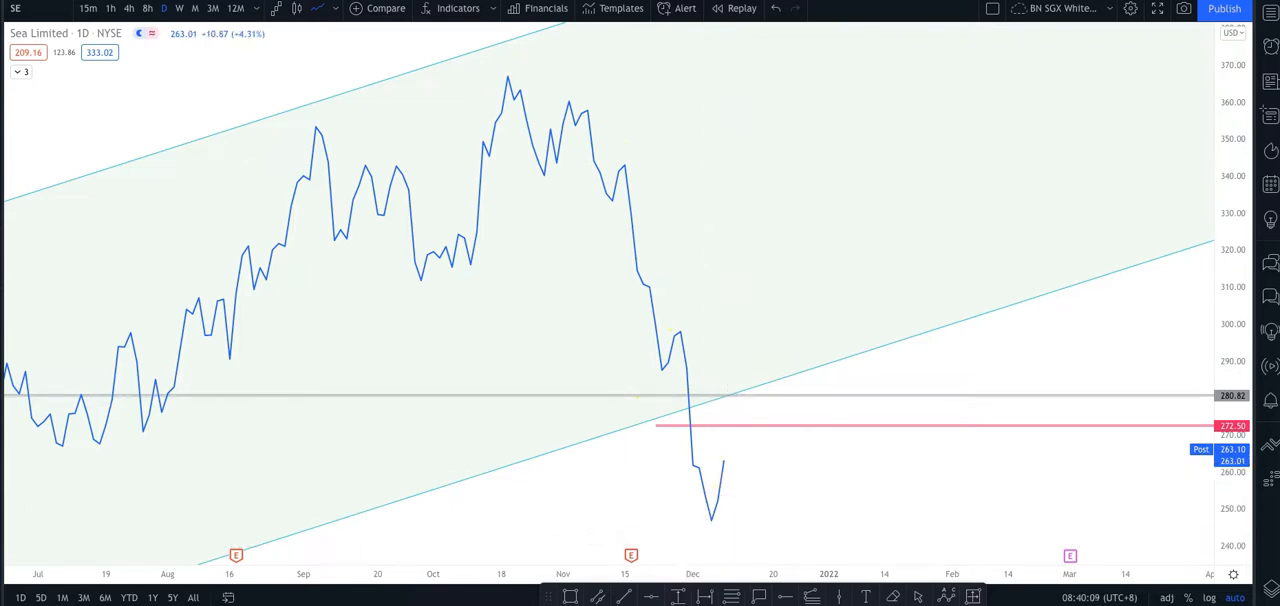
mouse_move(732, 456)
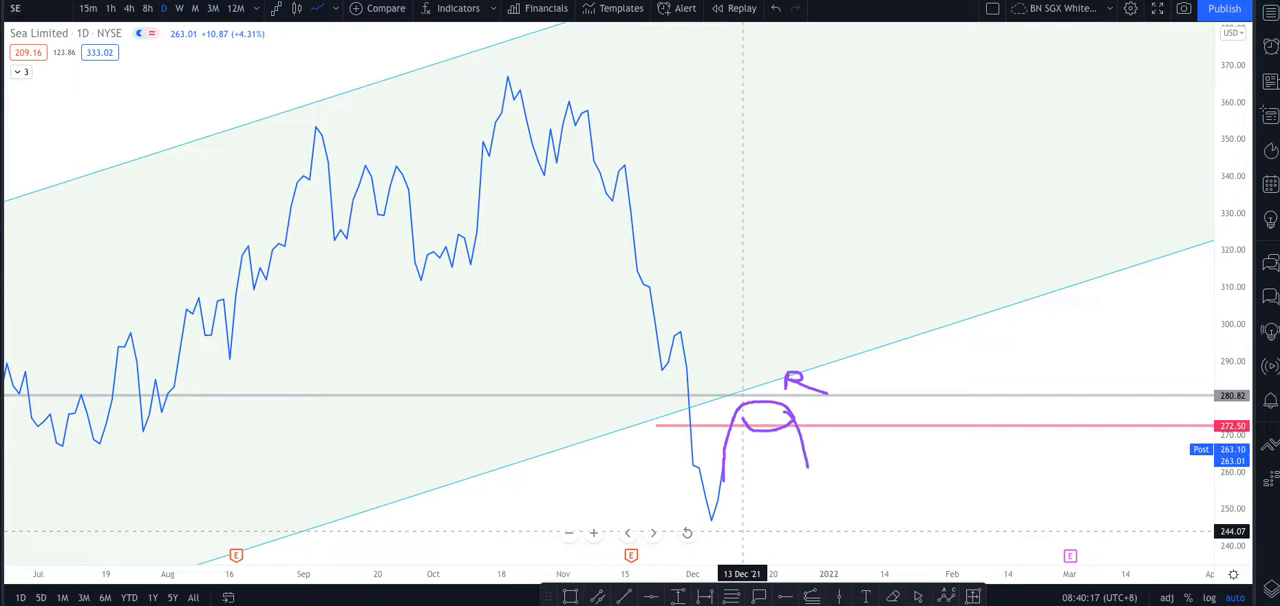
Brush an arrowhead onto the end of the projected bounce-and-rejection path.
drag(796, 456, 824, 464)
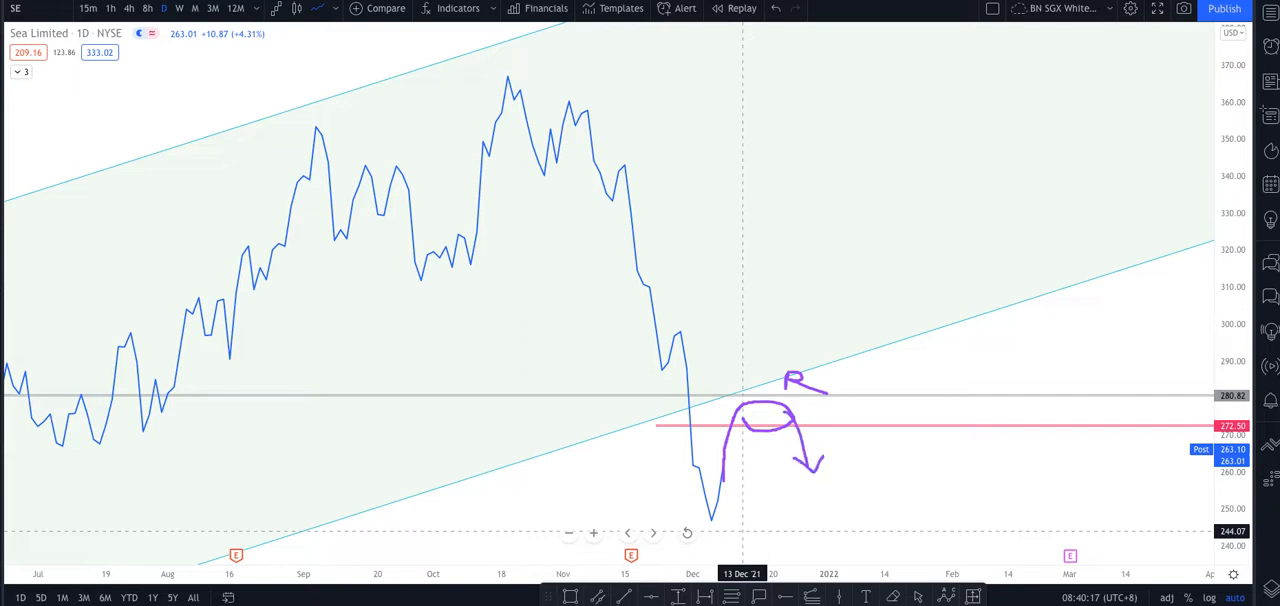